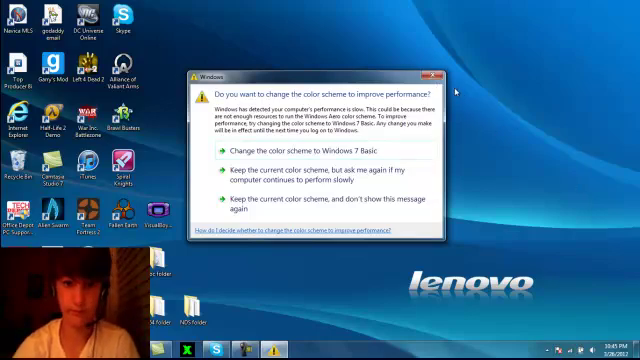
Dismiss the Windows colour scheme performance prompt before the Removable Disk (E:) AutoPlay window appears.
{"action": "left_click", "coordinate": [438, 74]}
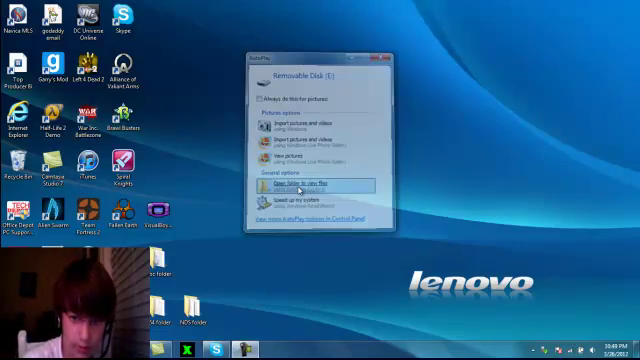
Close AutoPlay, create a test New Folder on the desktop, then delete it and confirm.
{"action": "left_click", "coordinate": [304, 184]}
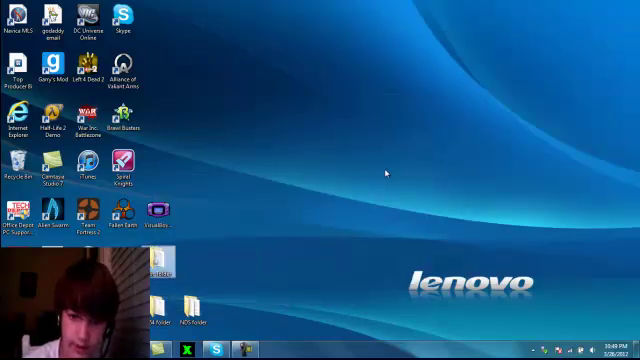
{"action": "right_click", "coordinate": [400, 172]}
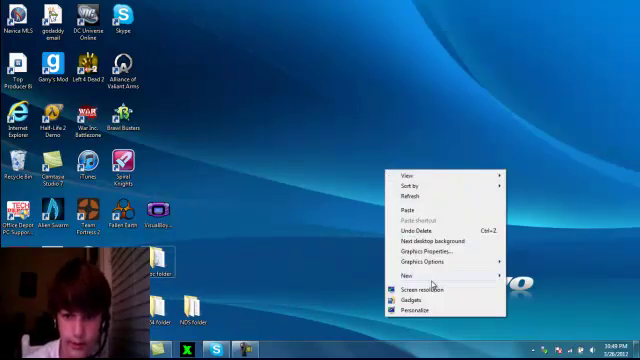
{"action": "left_click", "coordinate": [402, 272]}
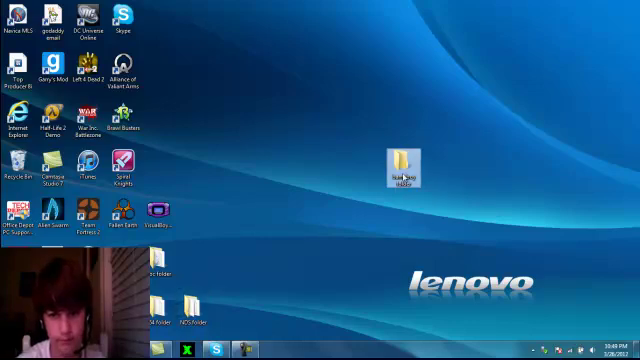
{"action": "right_click", "coordinate": [398, 158]}
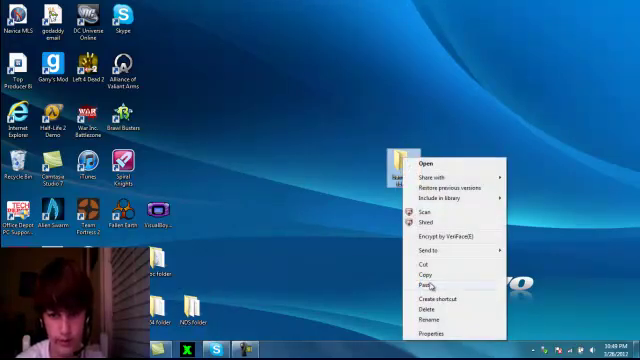
{"action": "left_click", "coordinate": [412, 308]}
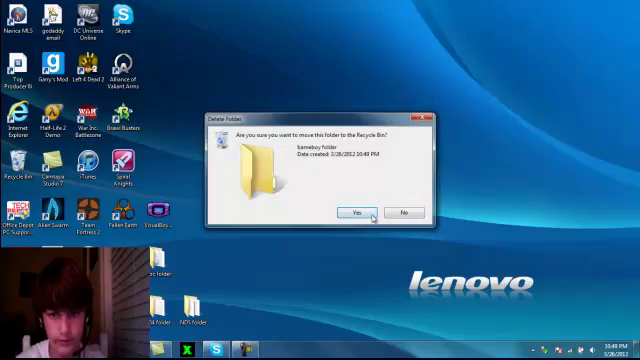
{"action": "left_click", "coordinate": [356, 212]}
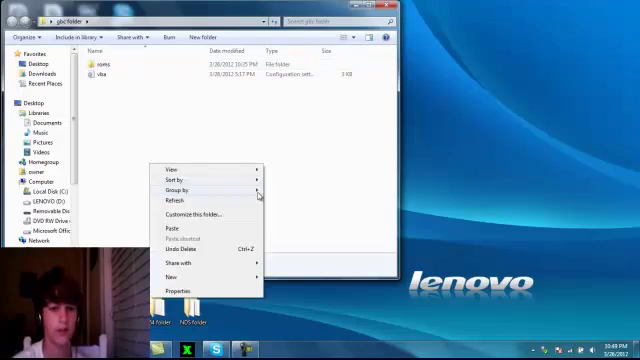
Dismiss the context menu and open the gb folder holding the saves folder and configuration file.
{"action": "left_click", "coordinate": [178, 140]}
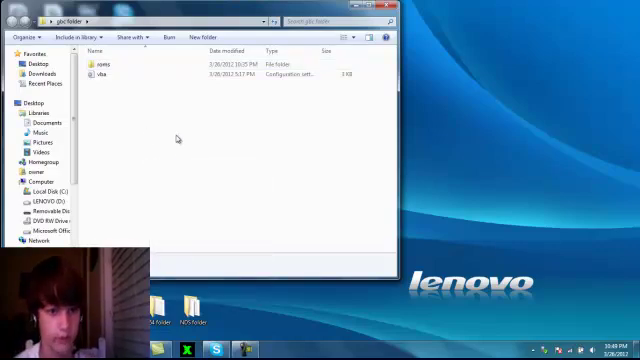
{"action": "double_click", "coordinate": [104, 64]}
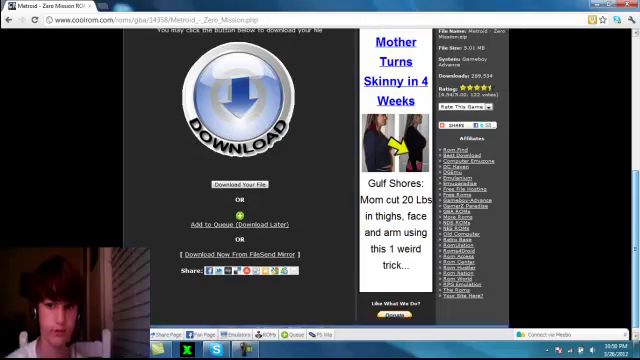
Scroll the CoolROM Game Boy Advance pages down to the Mario Advance 4 Download link.
{"action": "scroll", "scroll_direction": "up", "scroll_amount": 3}
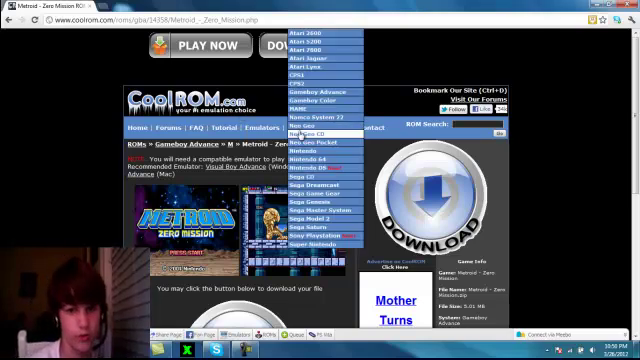
{"action": "mouse_move", "coordinate": [320, 92]}
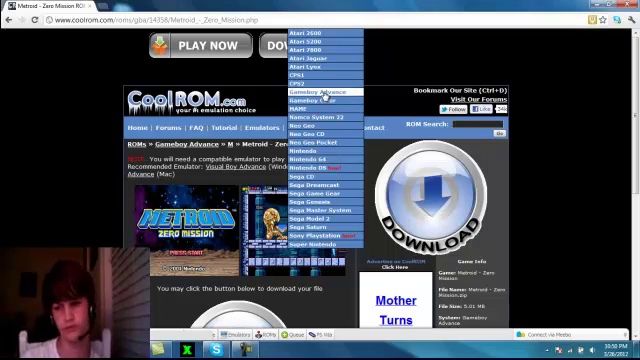
{"action": "mouse_move", "coordinate": [320, 100]}
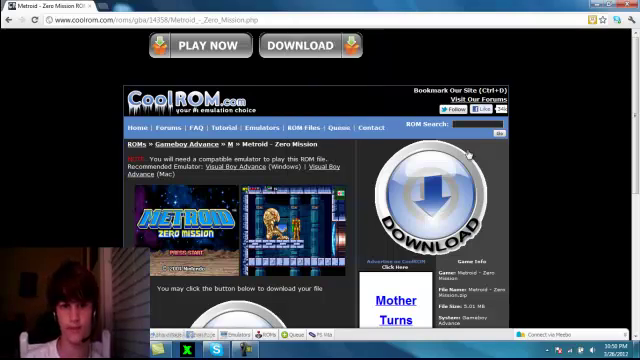
{"action": "scroll", "scroll_direction": "down", "scroll_amount": 3}
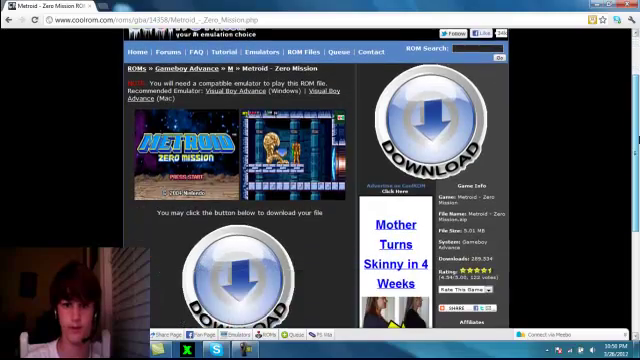
{"action": "scroll", "scroll_direction": "down", "scroll_amount": 3}
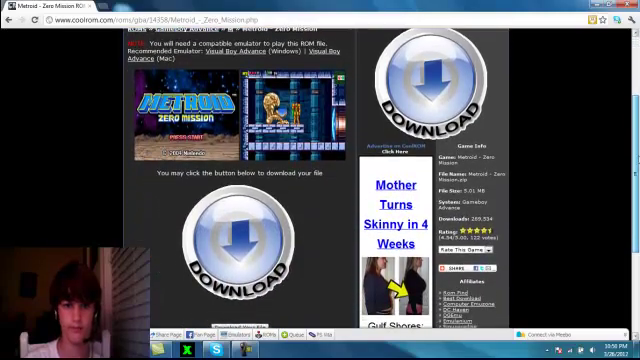
{"action": "scroll", "scroll_direction": "down", "scroll_amount": 3}
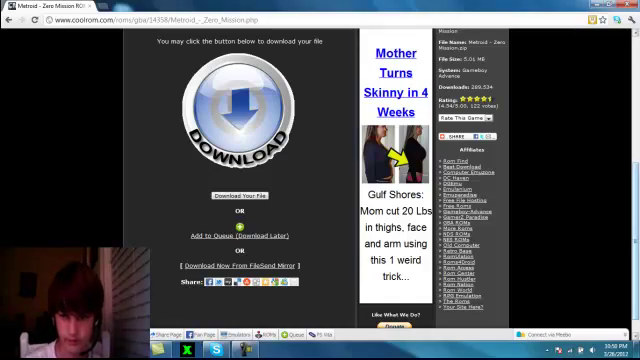
{"action": "scroll", "scroll_direction": "up", "scroll_amount": 3}
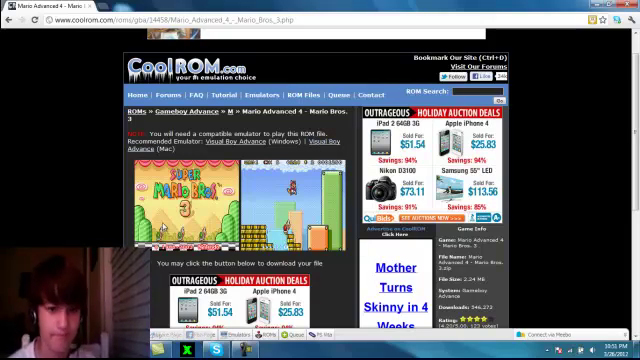
{"action": "scroll", "scroll_direction": "down", "scroll_amount": 3}
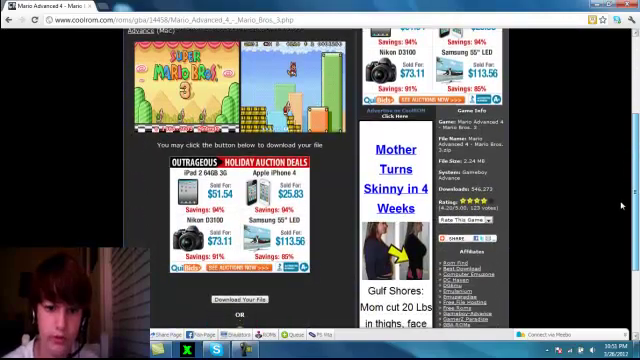
{"action": "scroll", "scroll_direction": "down", "scroll_amount": 3}
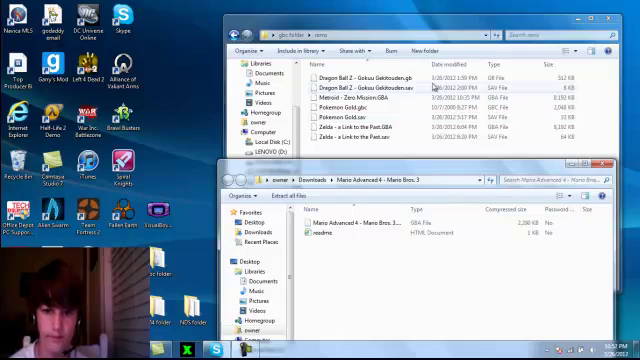
Move the Mario Advance 4 zip from Downloads into the gb folder's roms folder.
{"action": "left_click", "coordinate": [344, 222]}
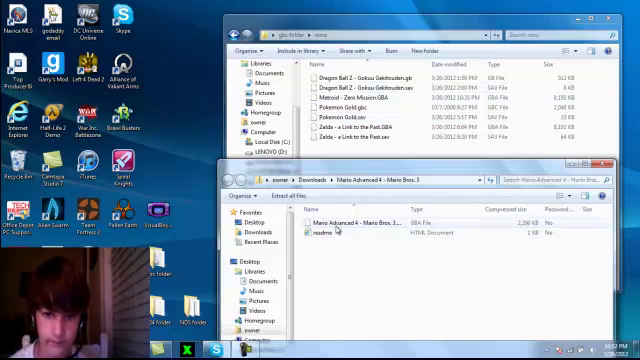
{"action": "left_click", "coordinate": [360, 222]}
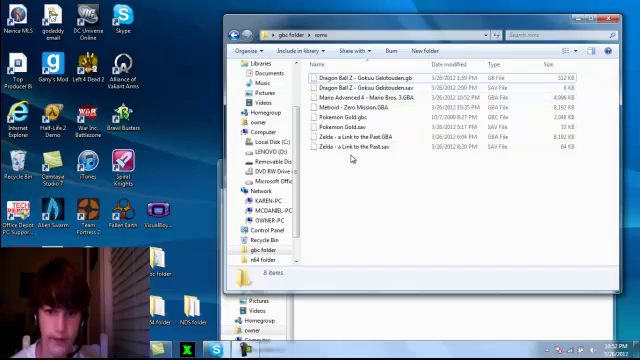
{"action": "left_click", "coordinate": [380, 98]}
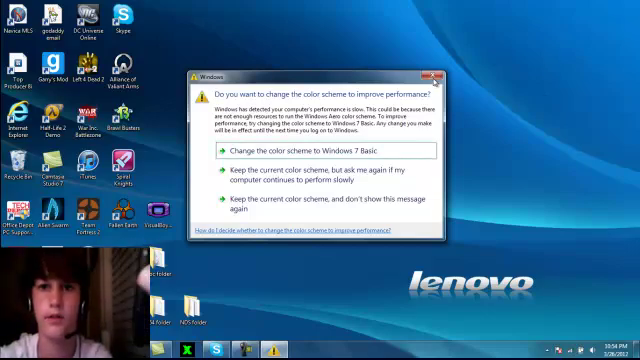
Dismiss the colour scheme performance prompt again, leaving a clear desktop.
{"action": "left_click", "coordinate": [438, 76]}
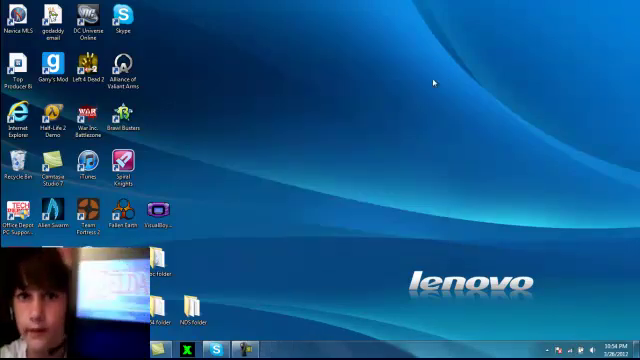